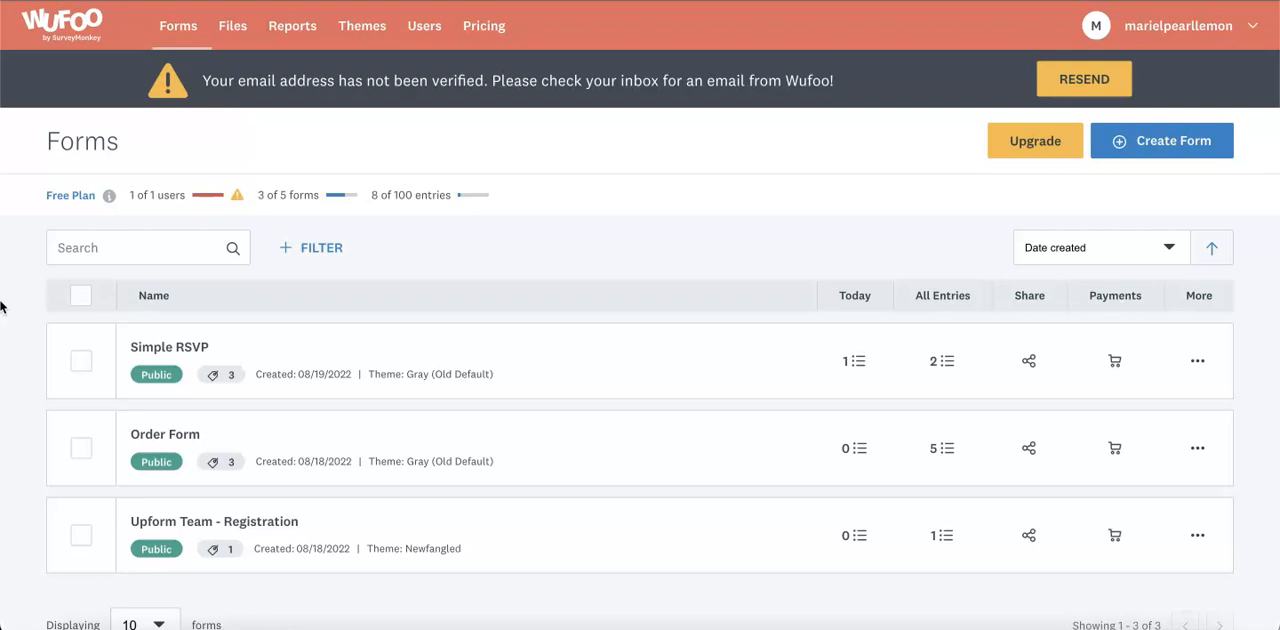
pyautogui.moveTo(220, 298)
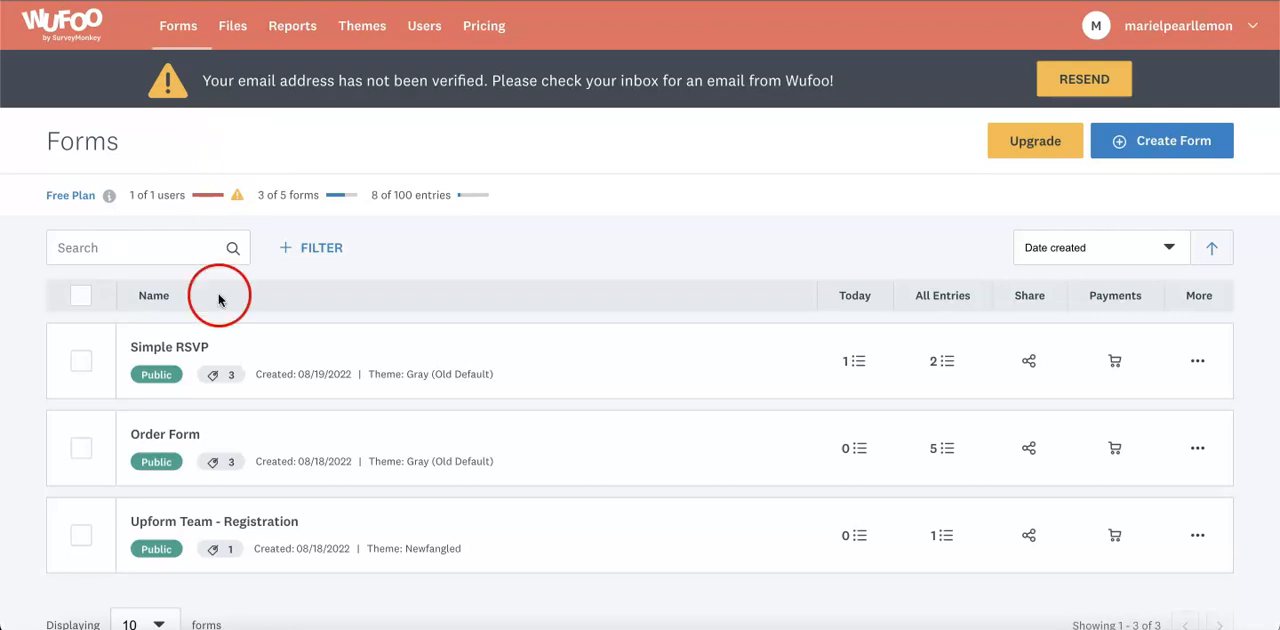
# Bring up the Simple RSVP form's sharing options using the title-based link.
pyautogui.scroll(-3)
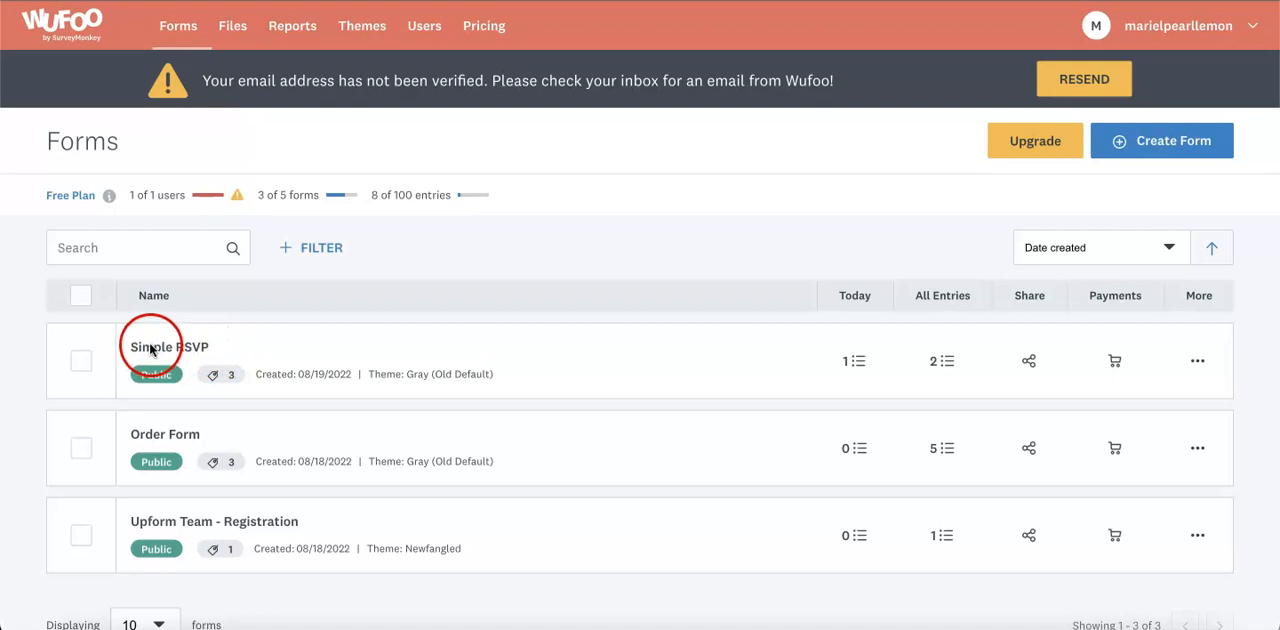
pyautogui.moveTo(982, 336)
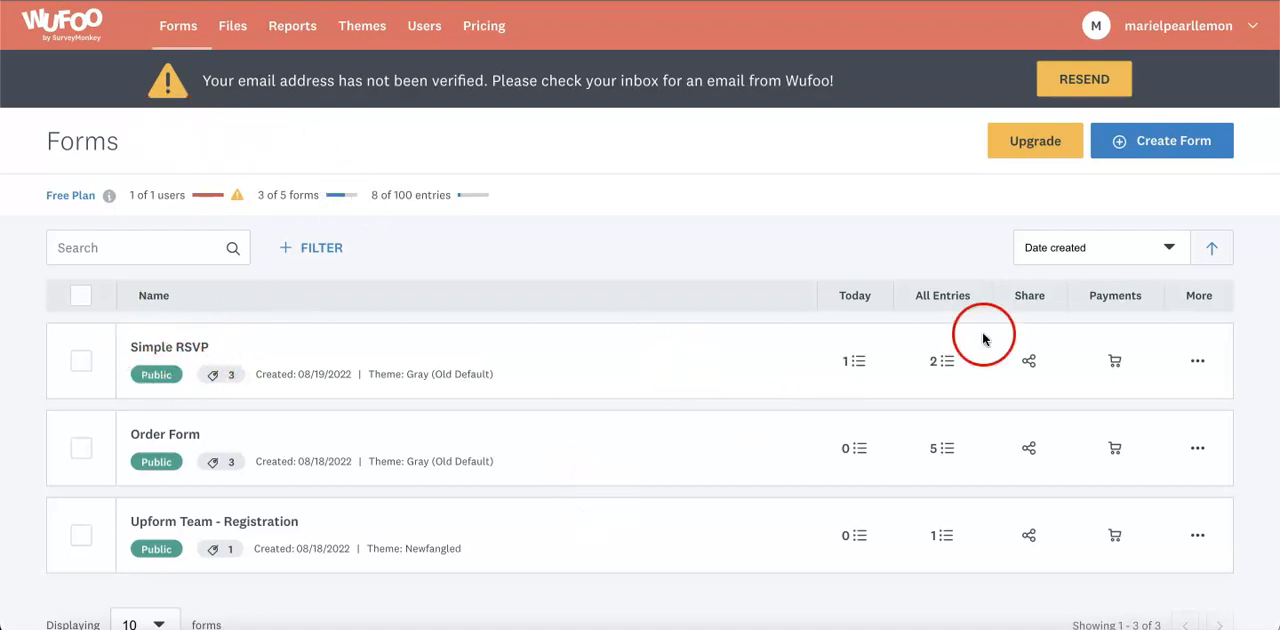
pyautogui.moveTo(556, 368)
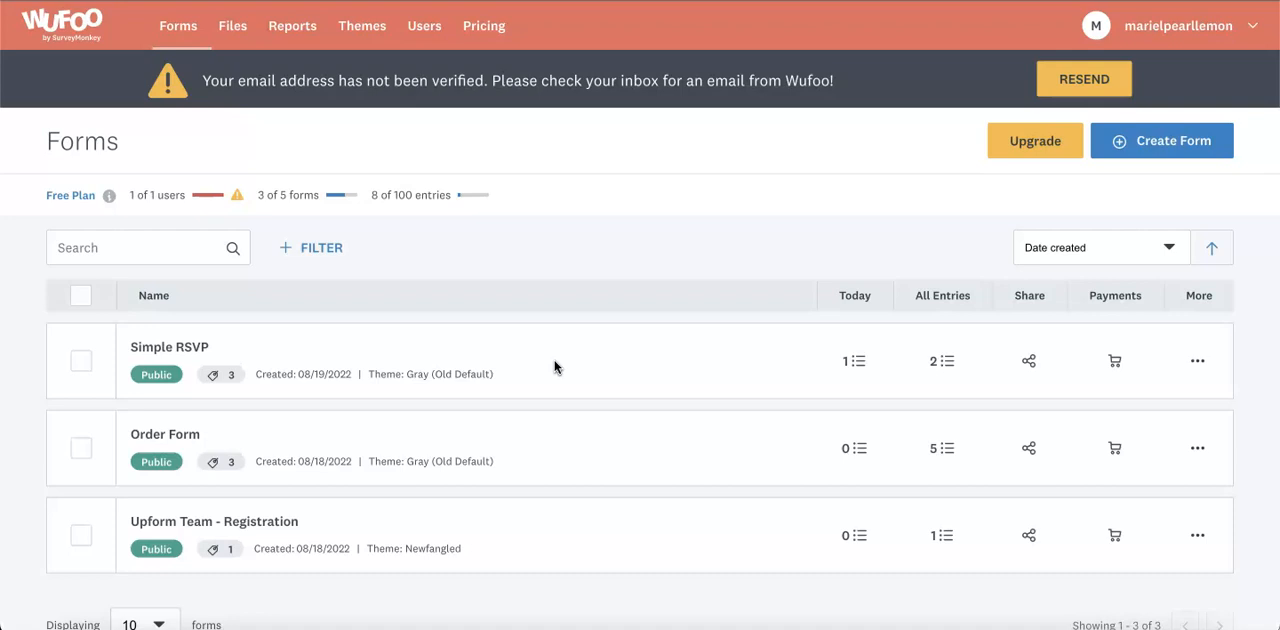
pyautogui.moveTo(18, 340)
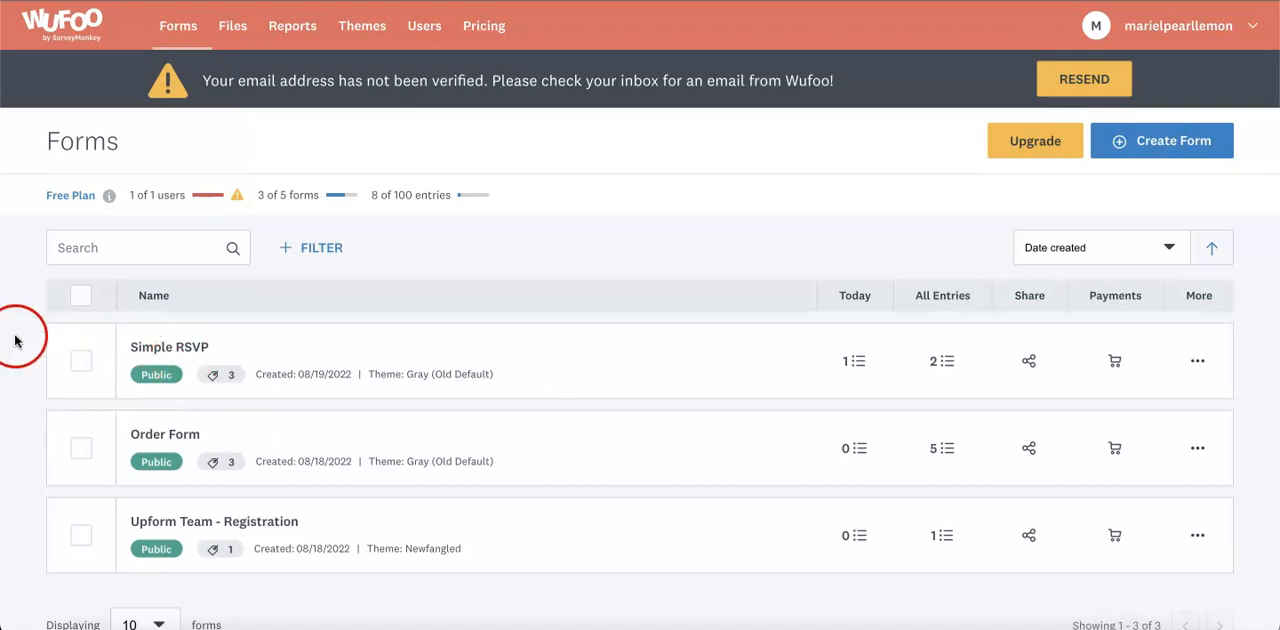
pyautogui.moveTo(148, 392)
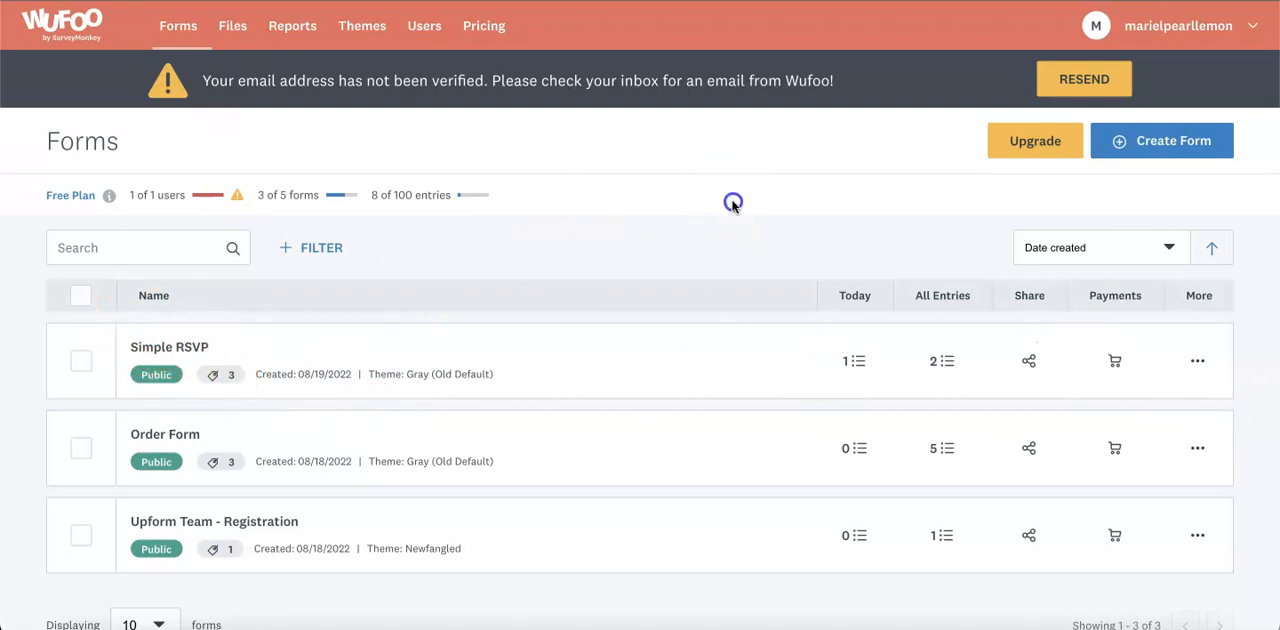
pyautogui.moveTo(732, 376)
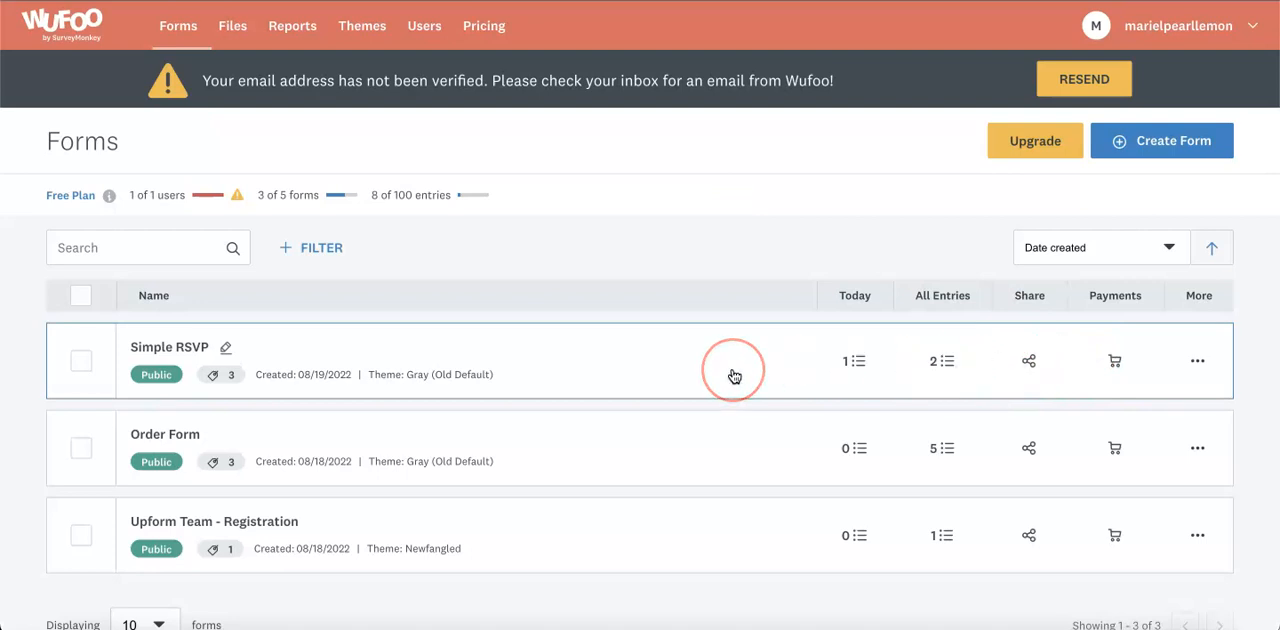
pyautogui.moveTo(1028, 360)
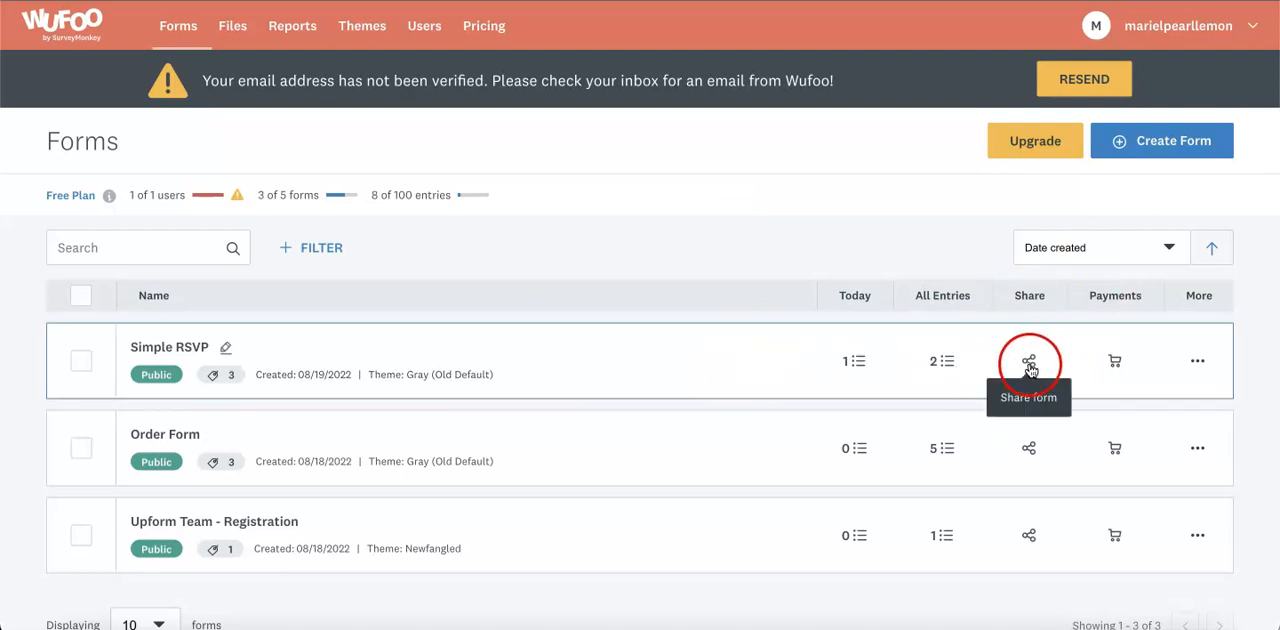
pyautogui.click(1028, 360)
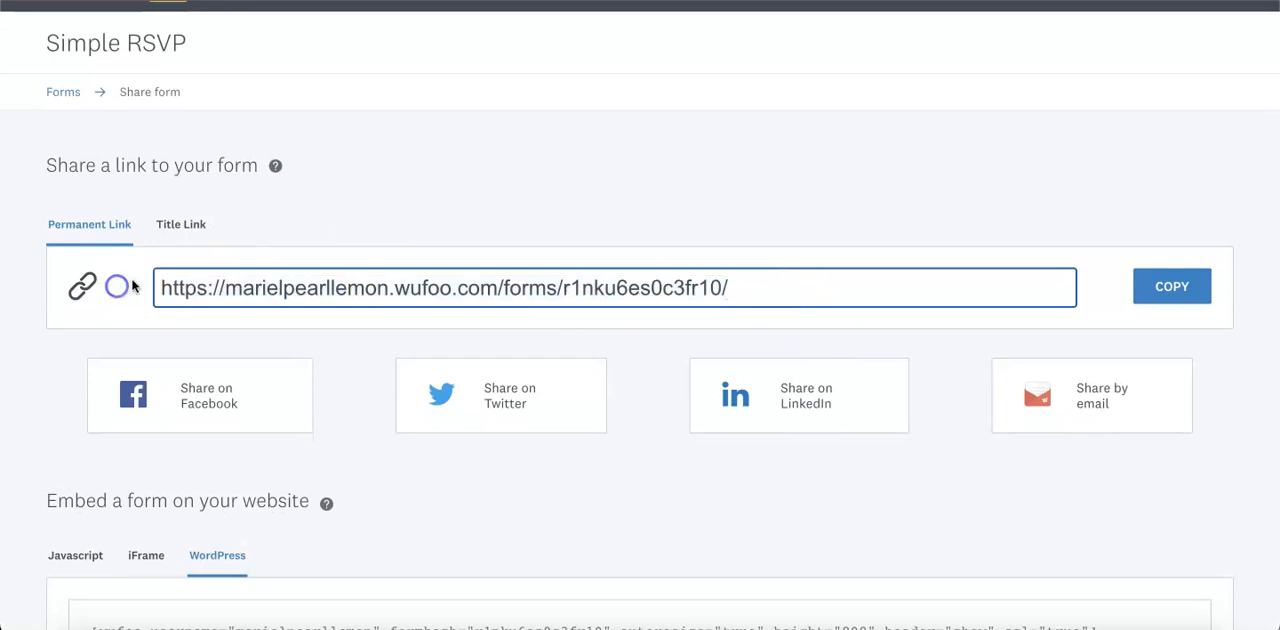
pyautogui.click(180, 224)
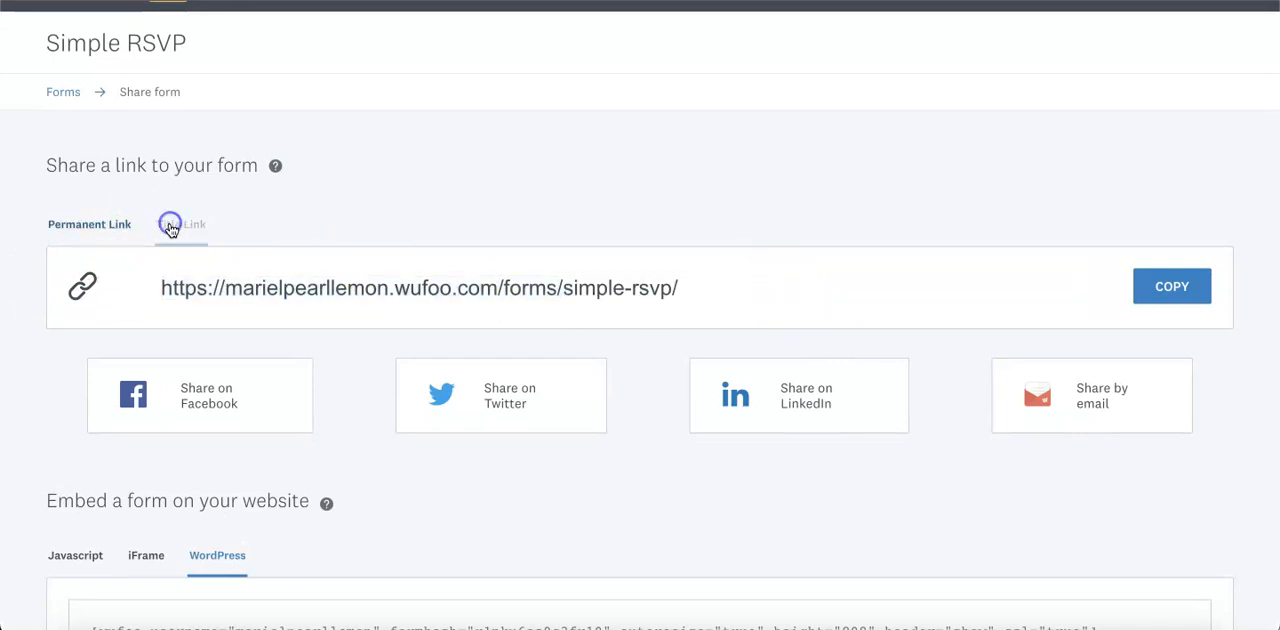
pyautogui.click(180, 224)
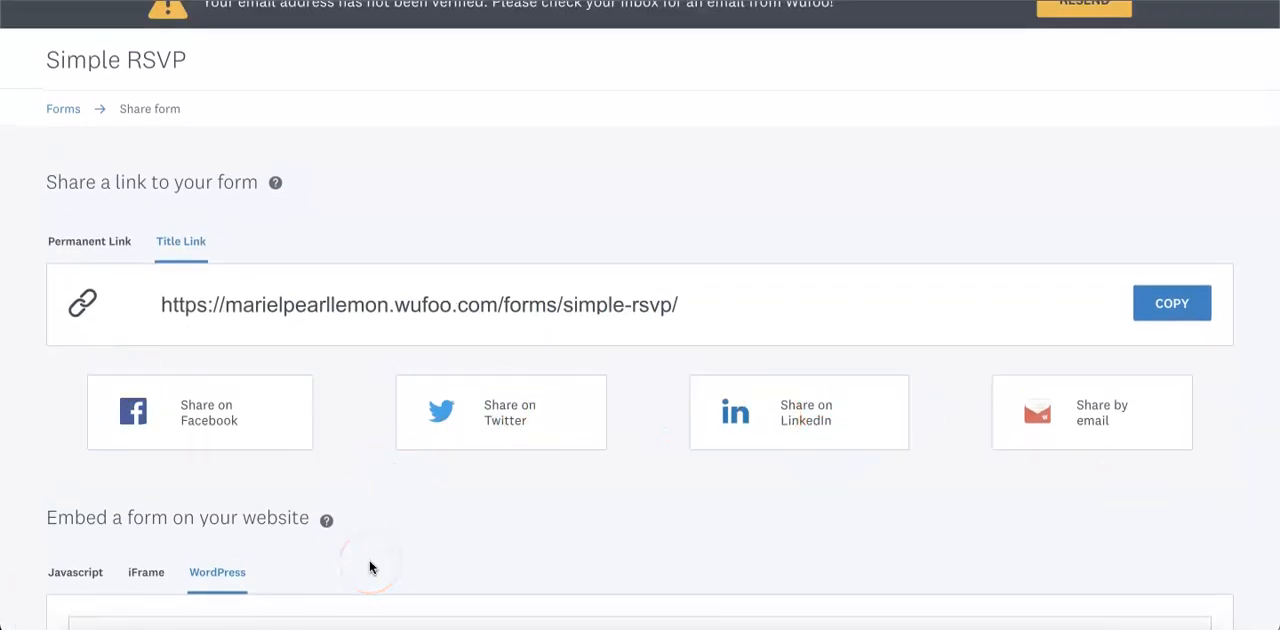
# Copy the form's WordPress embed shortcode to the clipboard.
pyautogui.scroll(-3)
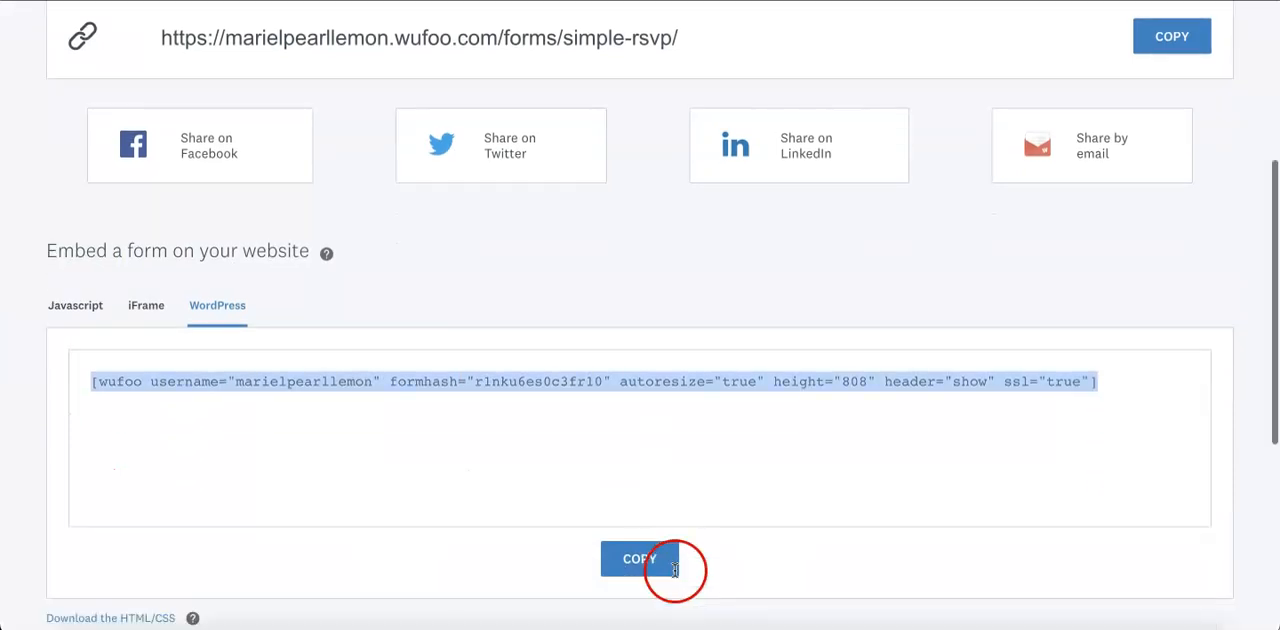
pyautogui.click(640, 558)
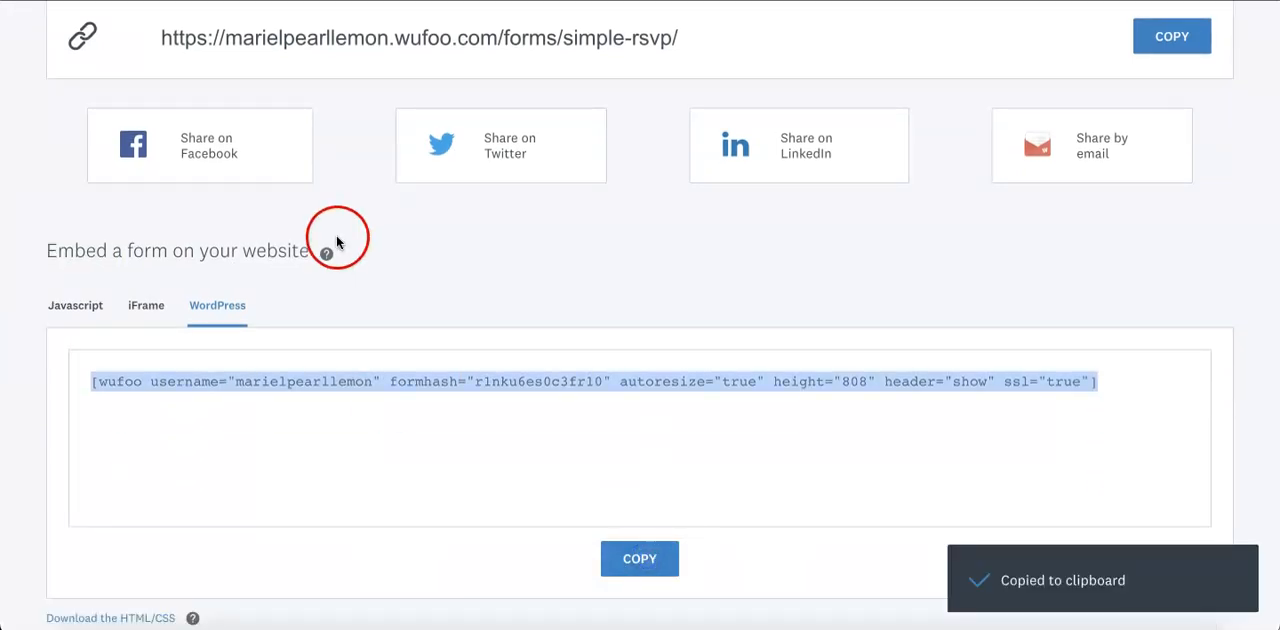
pyautogui.scroll(3)
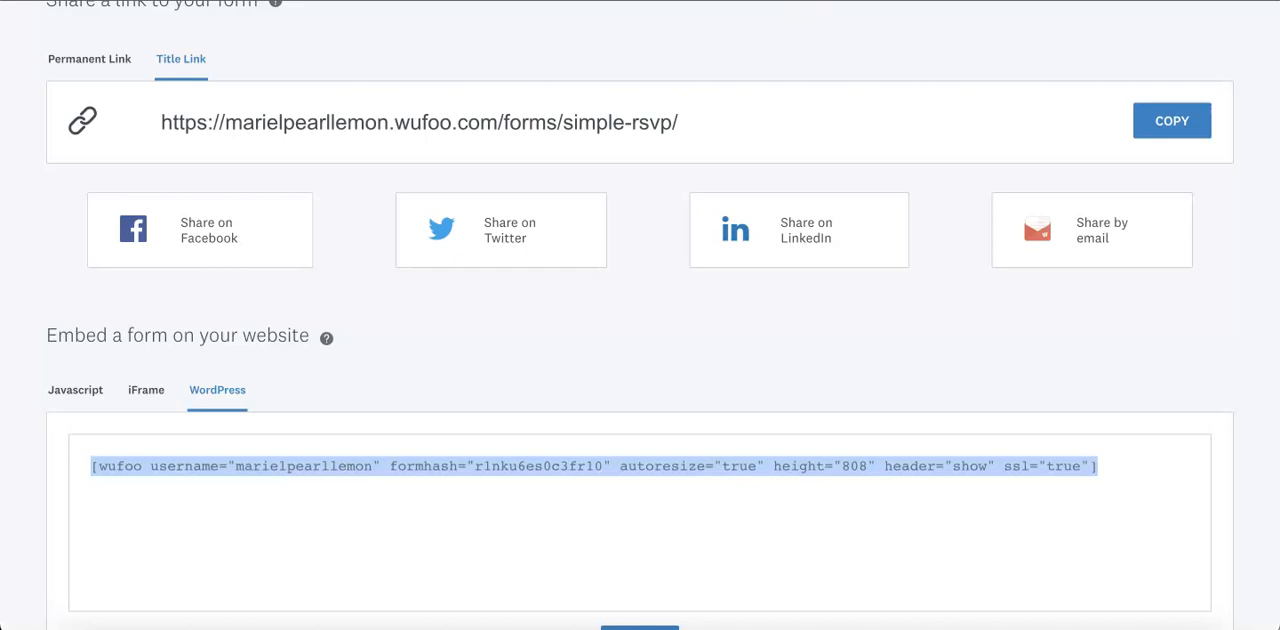
pyautogui.scroll(-3)
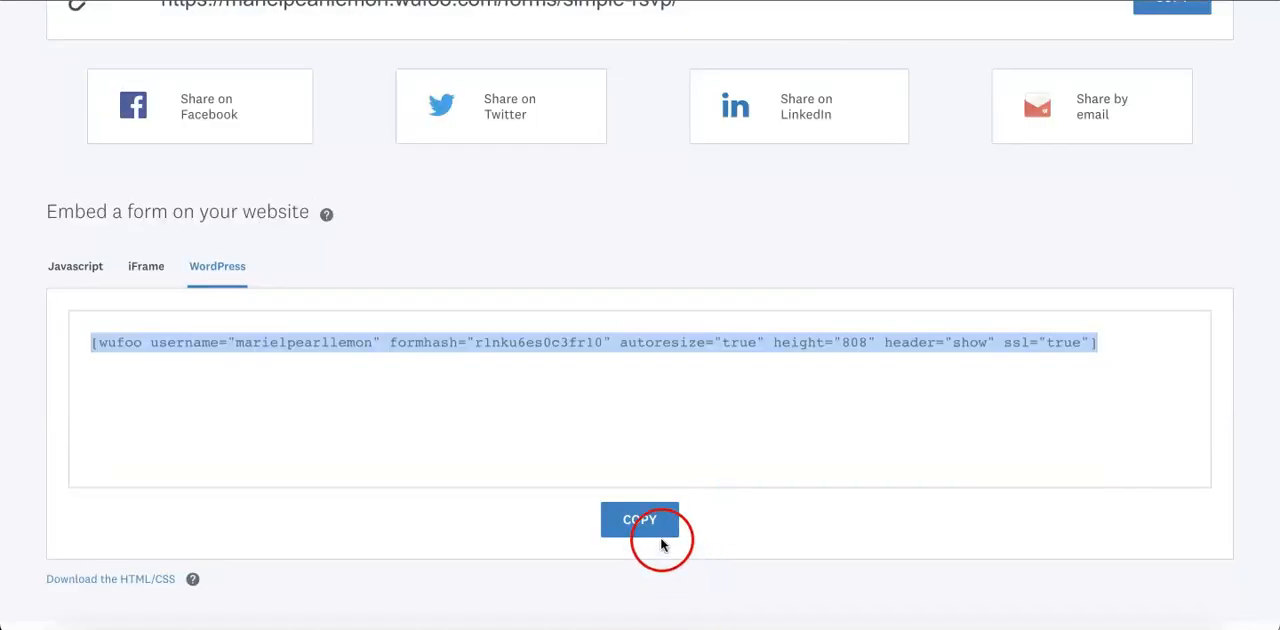
pyautogui.click(640, 520)
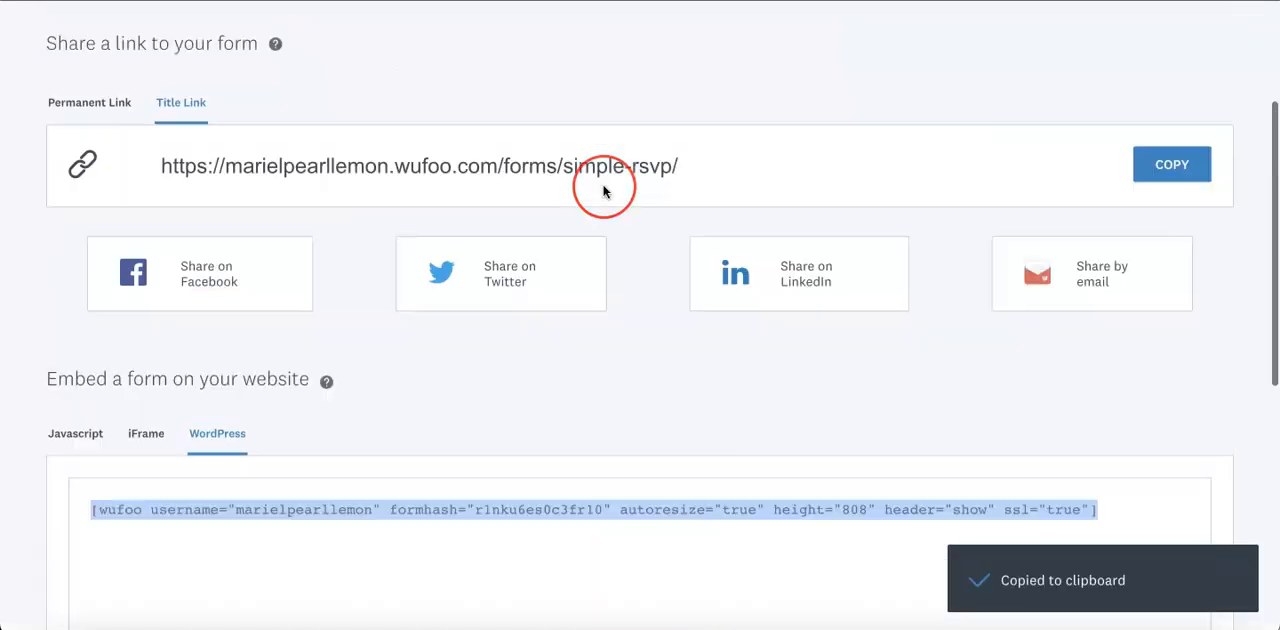
pyautogui.scroll(3)
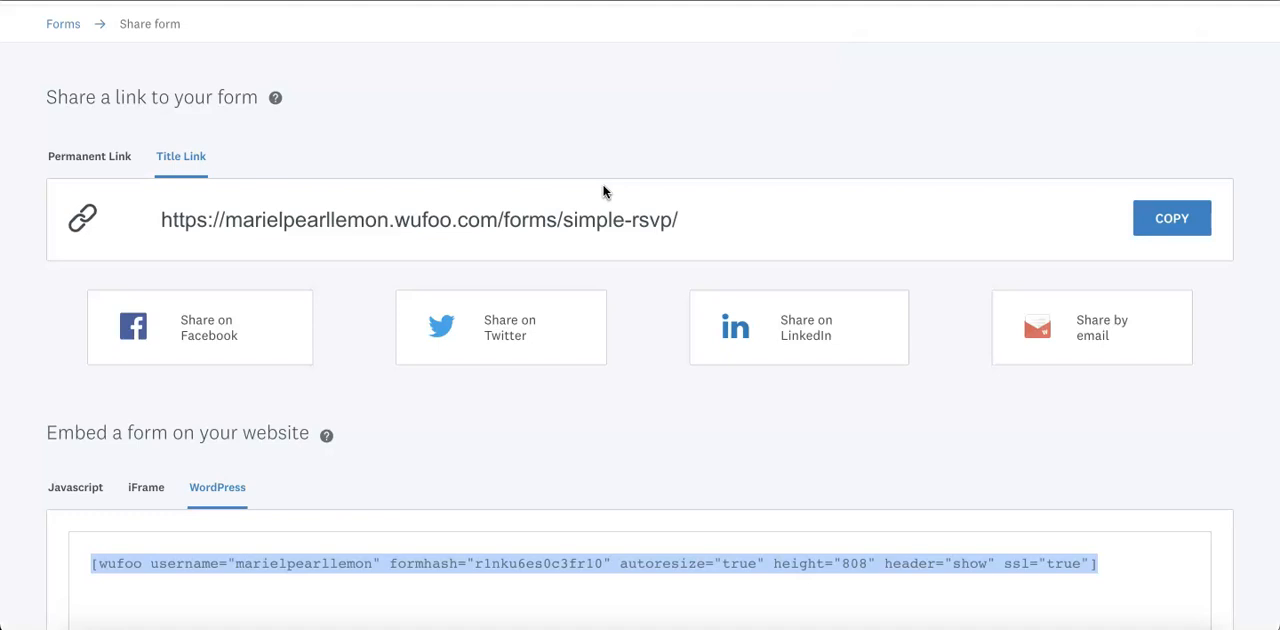
# Copy the form's title link as well.
pyautogui.click(1172, 218)
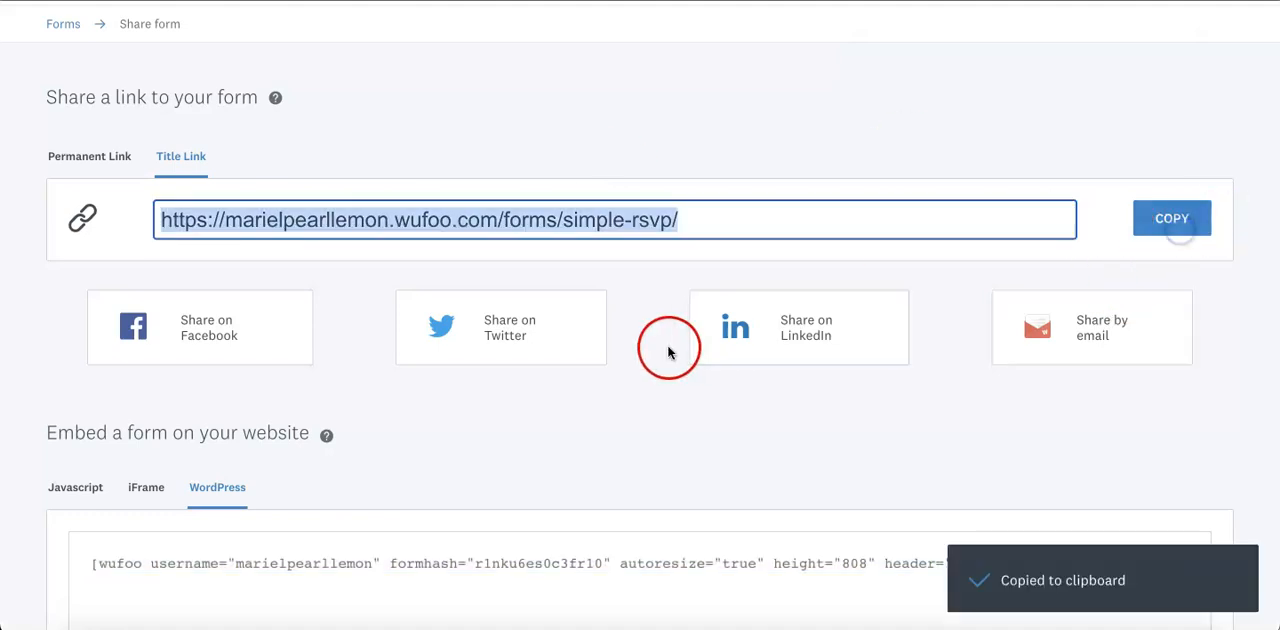
pyautogui.click(88, 156)
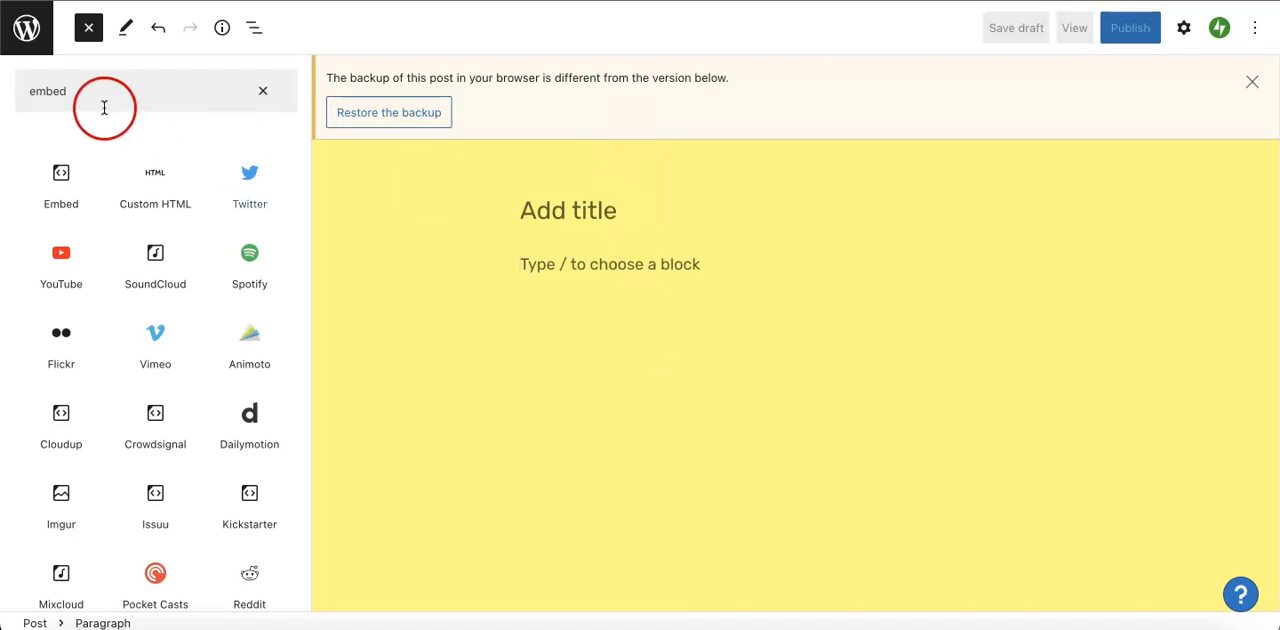
pyautogui.moveTo(594, 272)
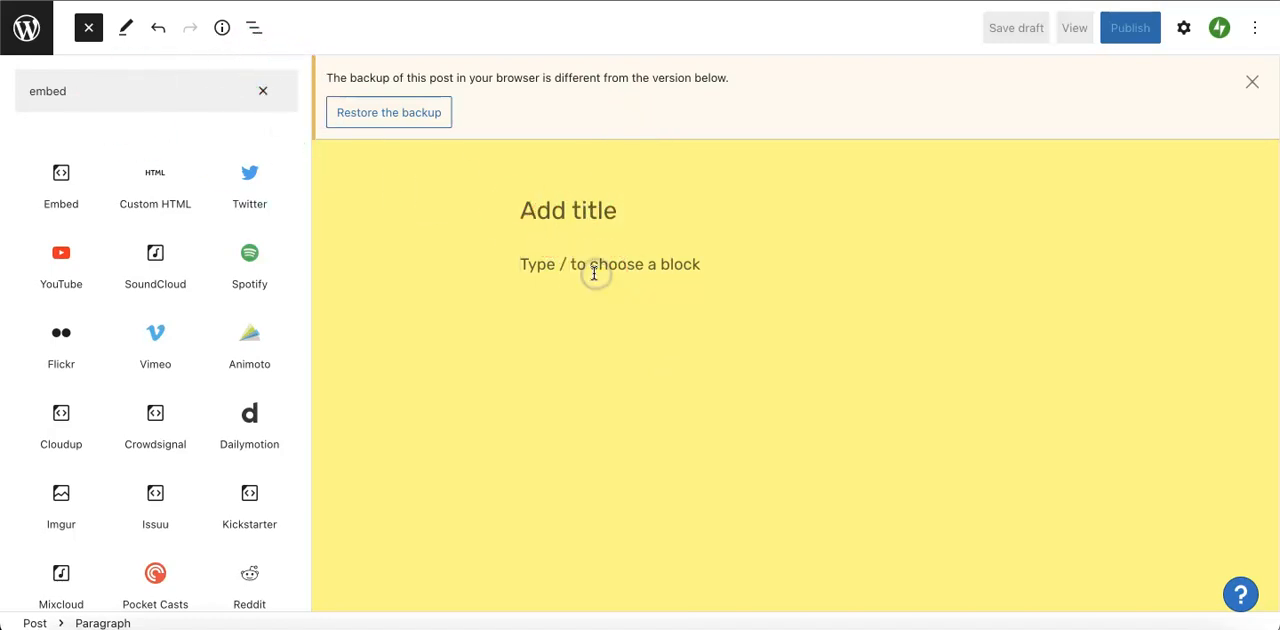
# Add an Embed block with the pasted Wufoo form link, which renders as a plain link.
pyautogui.click(60, 174)
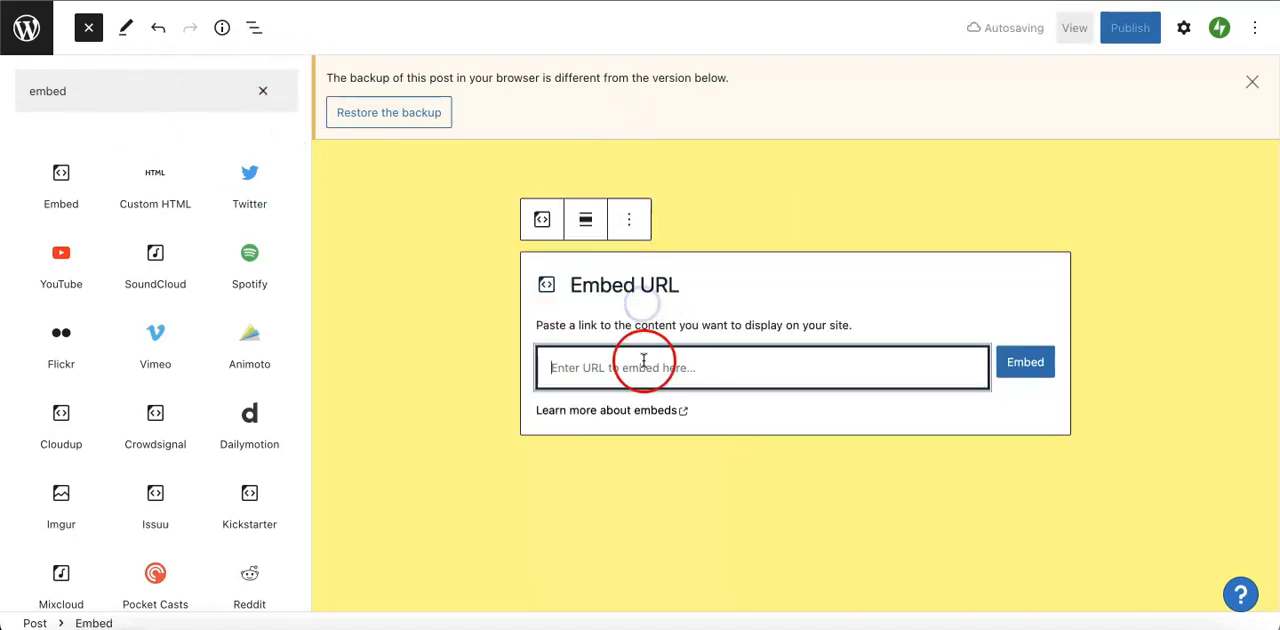
pyautogui.rightClick(644, 368)
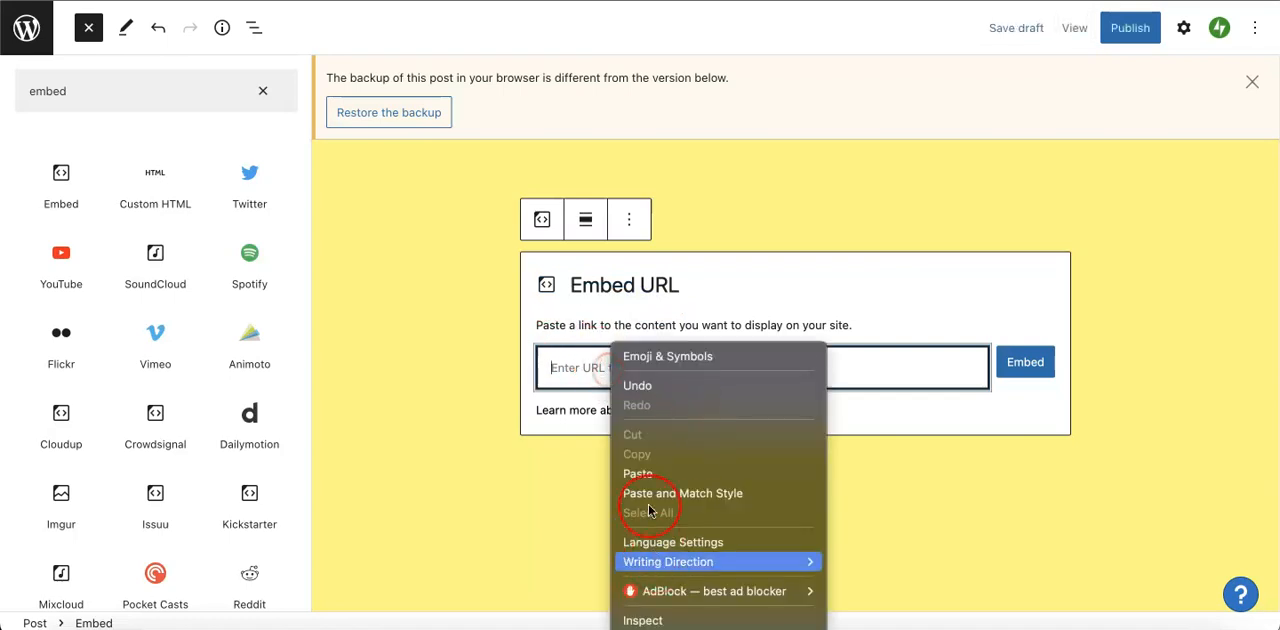
pyautogui.click(636, 472)
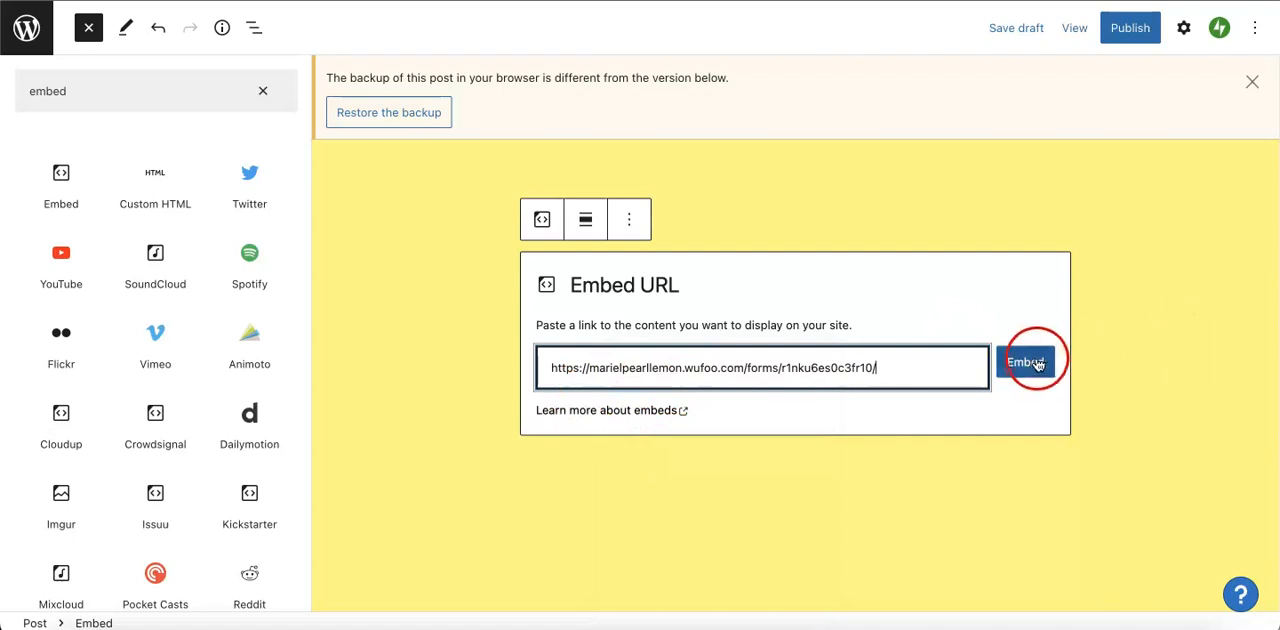
pyautogui.click(1024, 360)
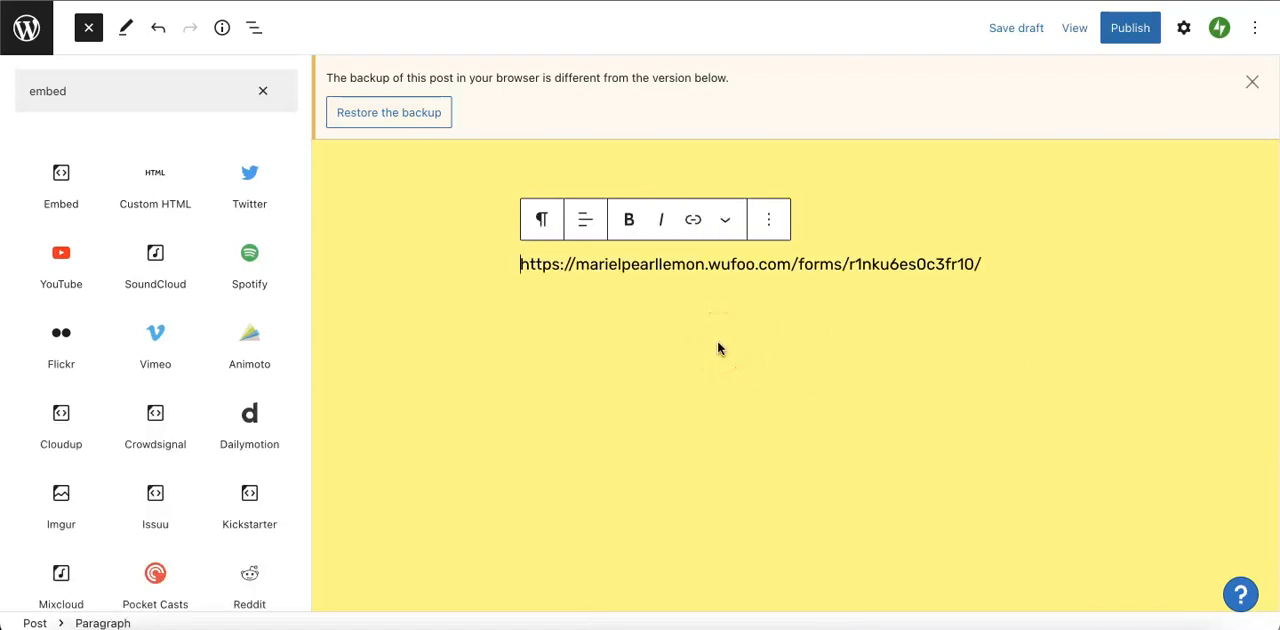
# Preview the post in a new tab, where the form shows only as a link.
pyautogui.click(1076, 28)
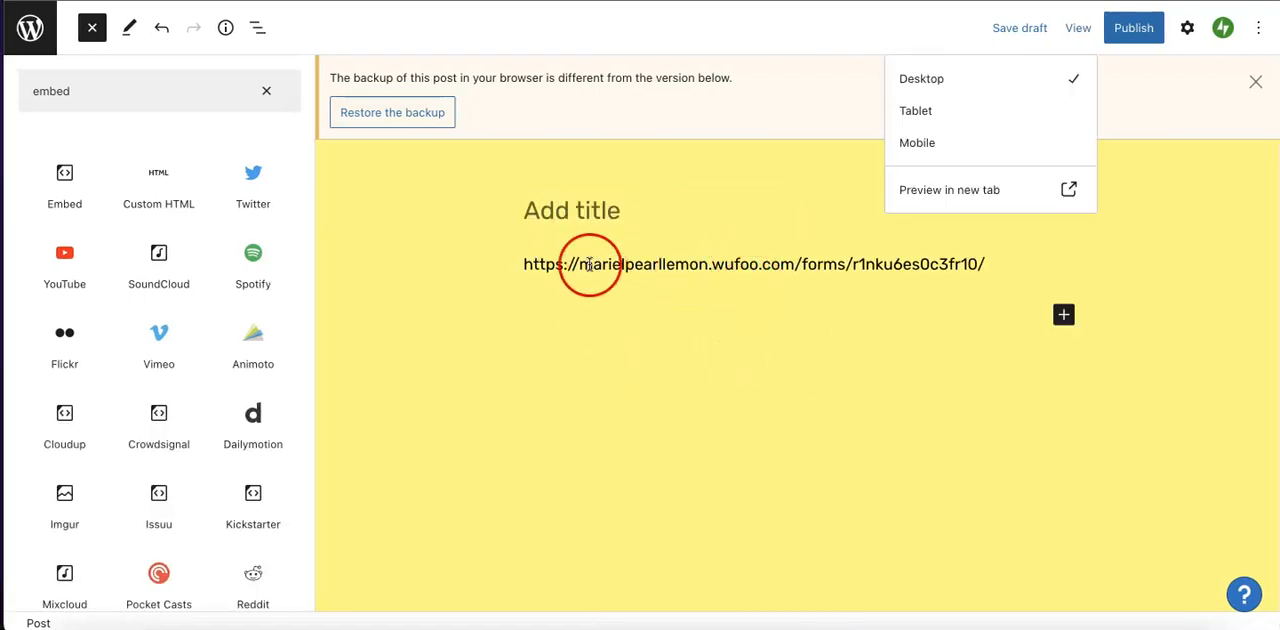
pyautogui.click(1076, 28)
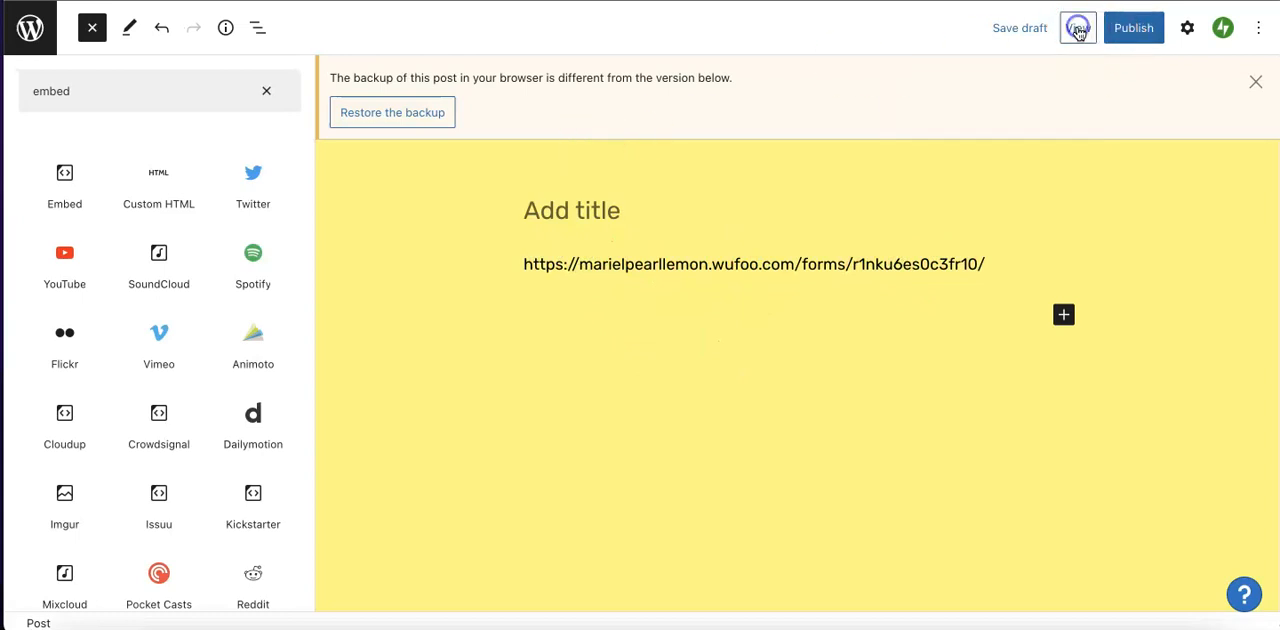
pyautogui.click(1076, 28)
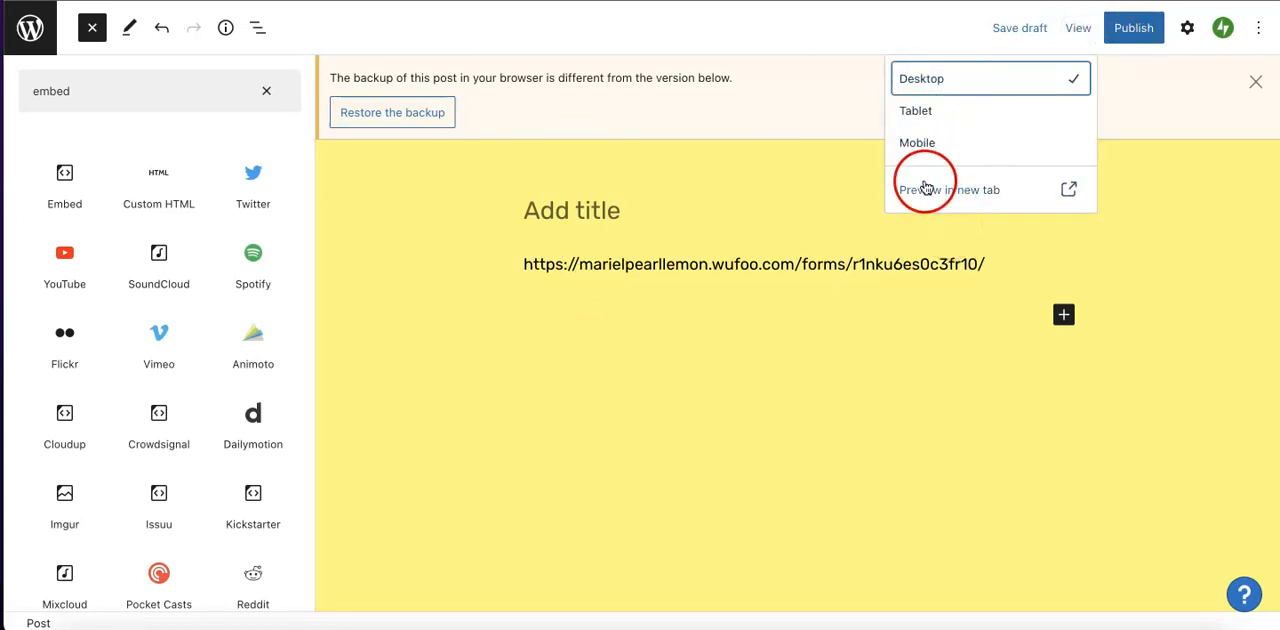
pyautogui.click(948, 188)
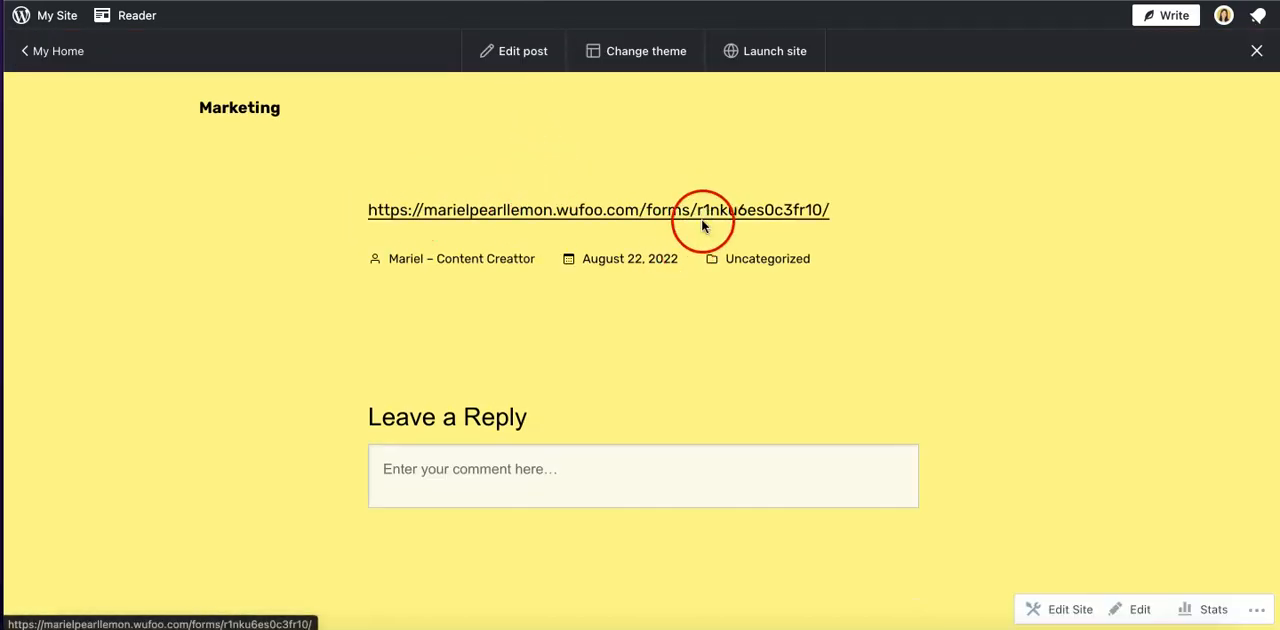
# Follow the Wufoo link from the previewed post to the form.
pyautogui.click(598, 210)
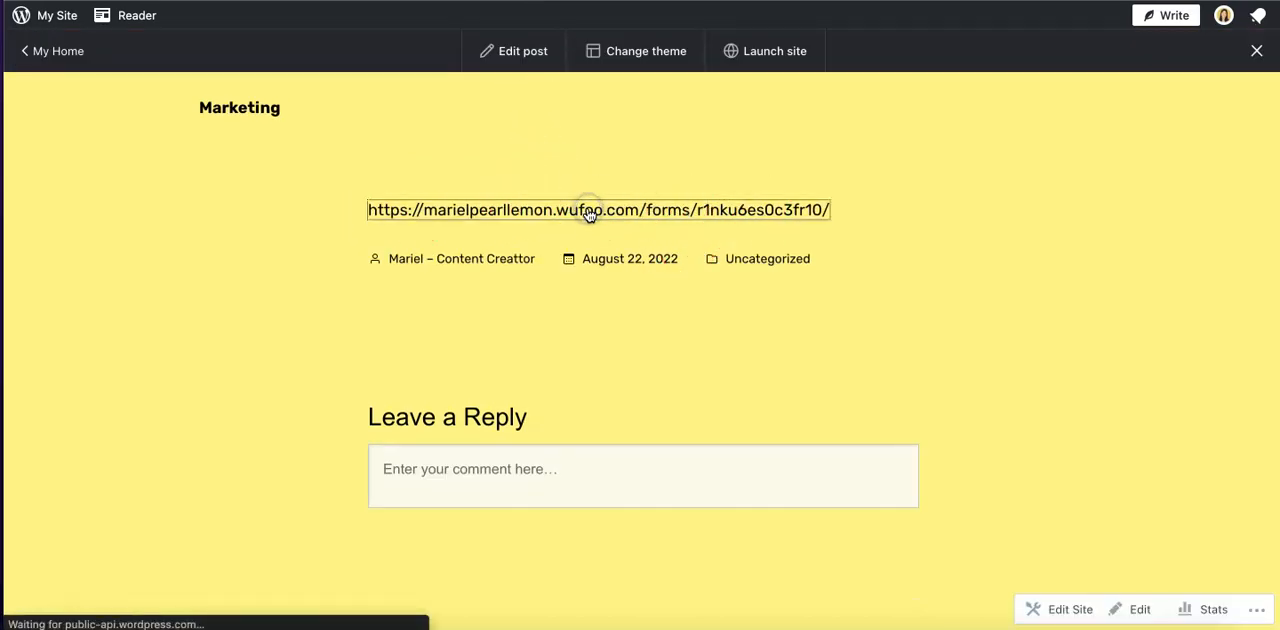
pyautogui.click(596, 208)
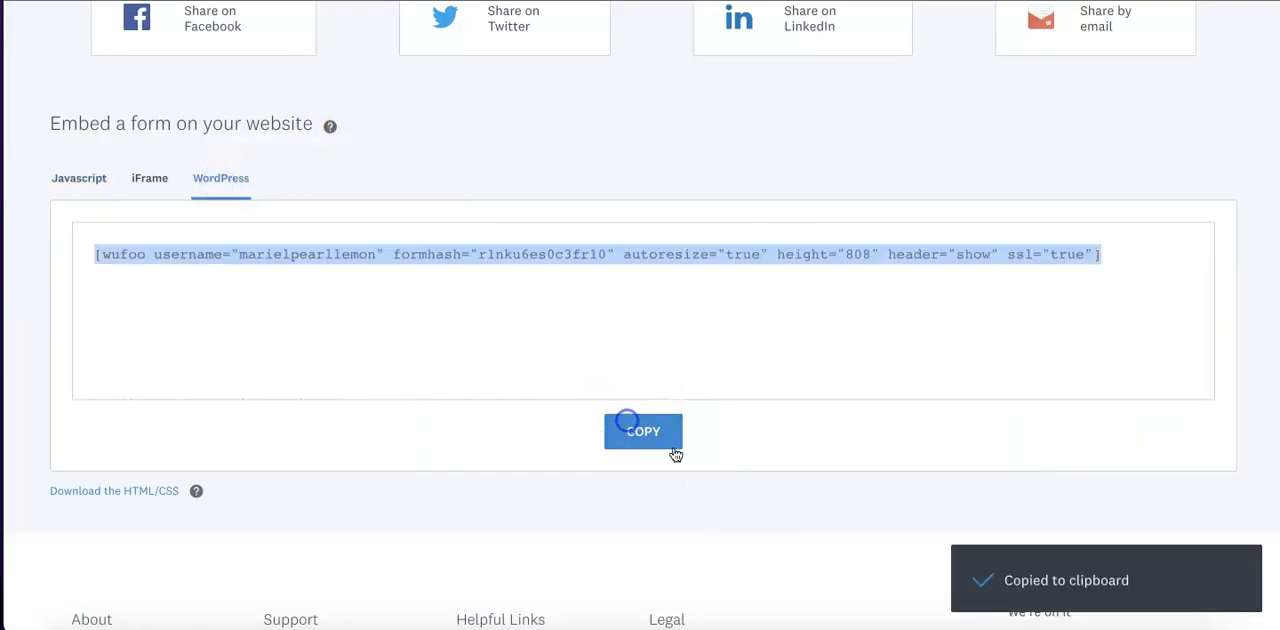
# Copy the WordPress shortcode from Wufoo into a Shortcode block replacing the link.
pyautogui.scroll(3)
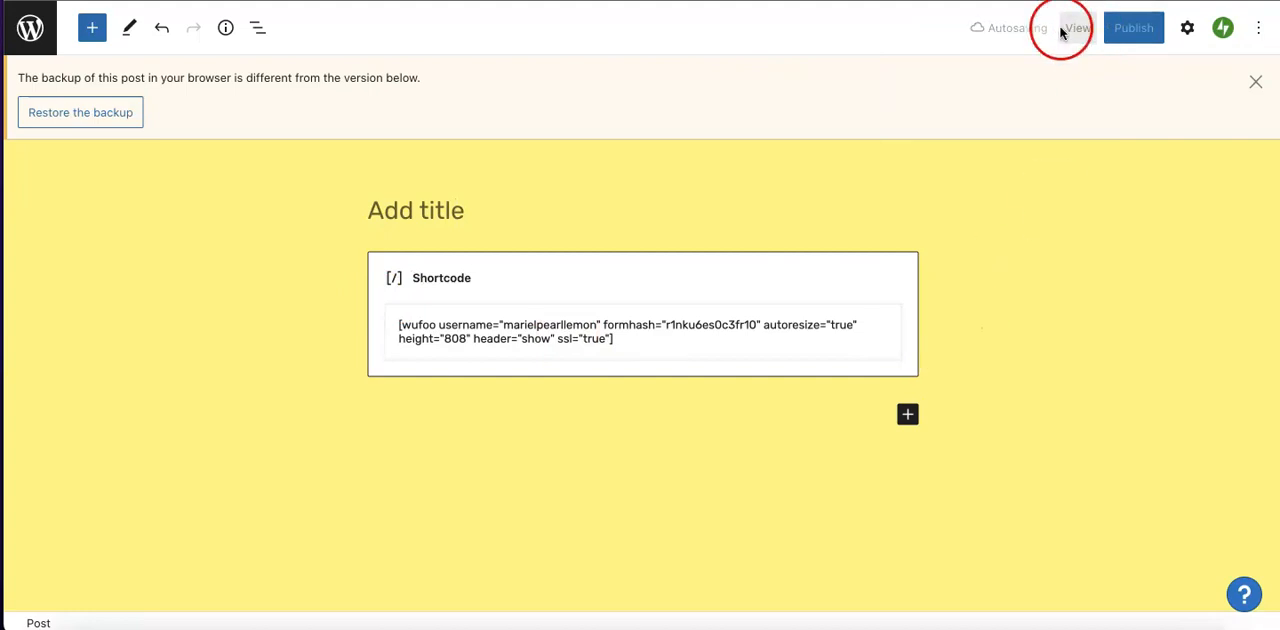
# View the live post's embedded form and enter the name John Jay.
pyautogui.click(1076, 28)
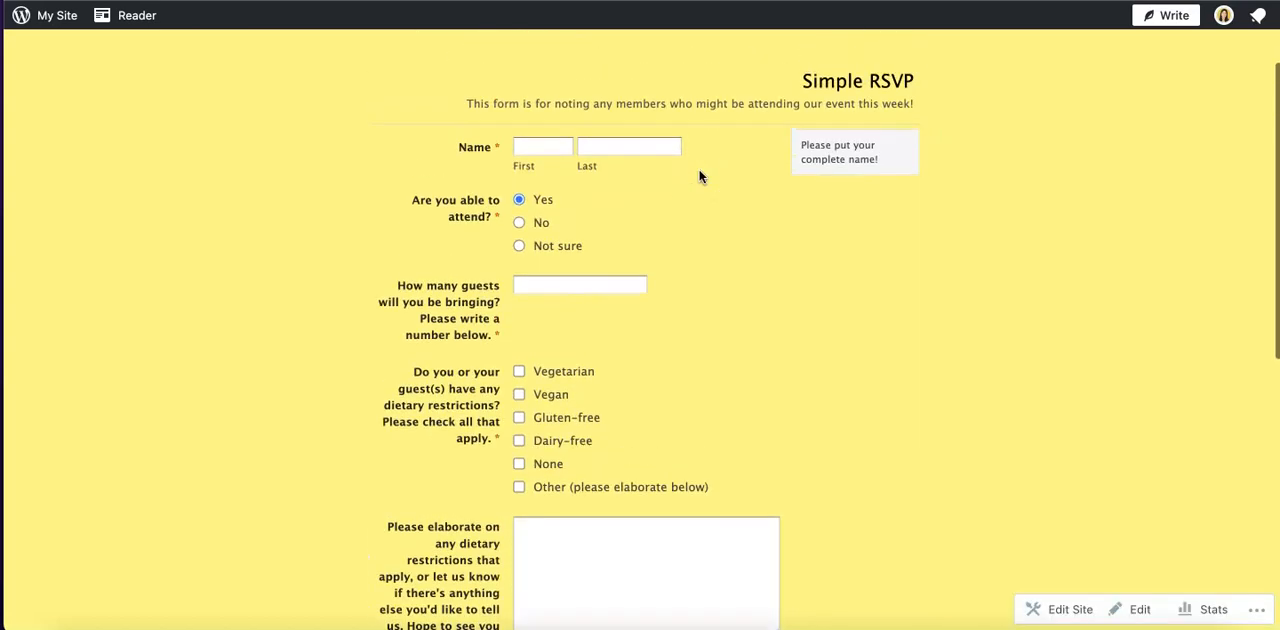
pyautogui.scroll(3)
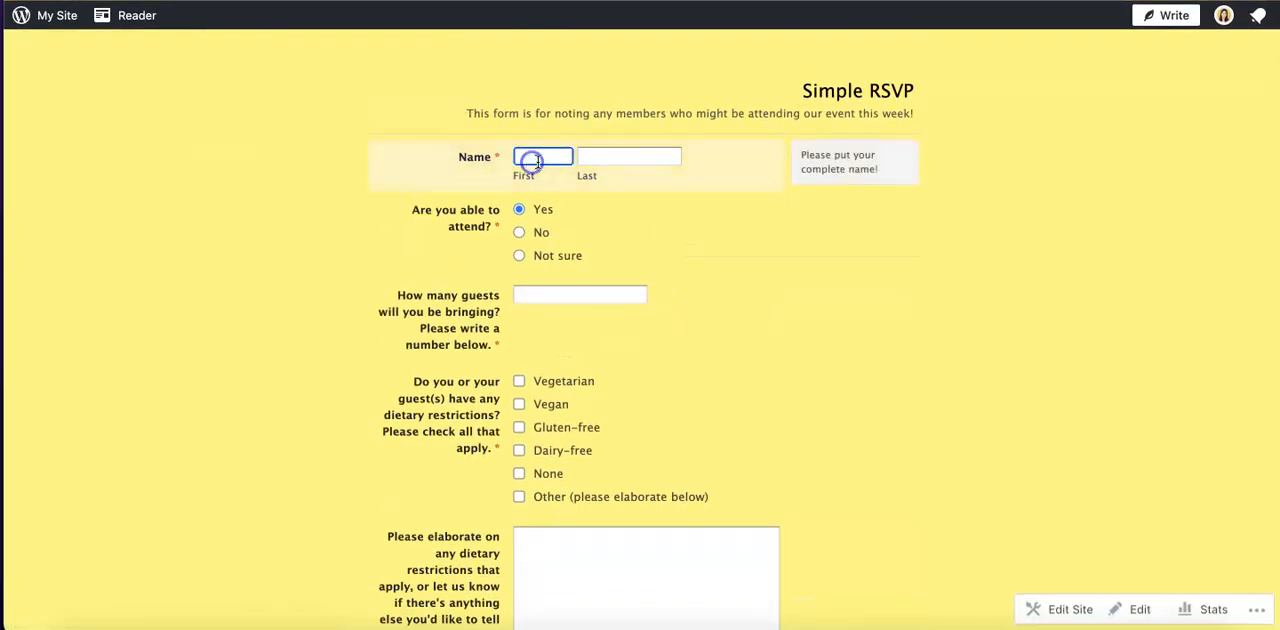
pyautogui.write('John')
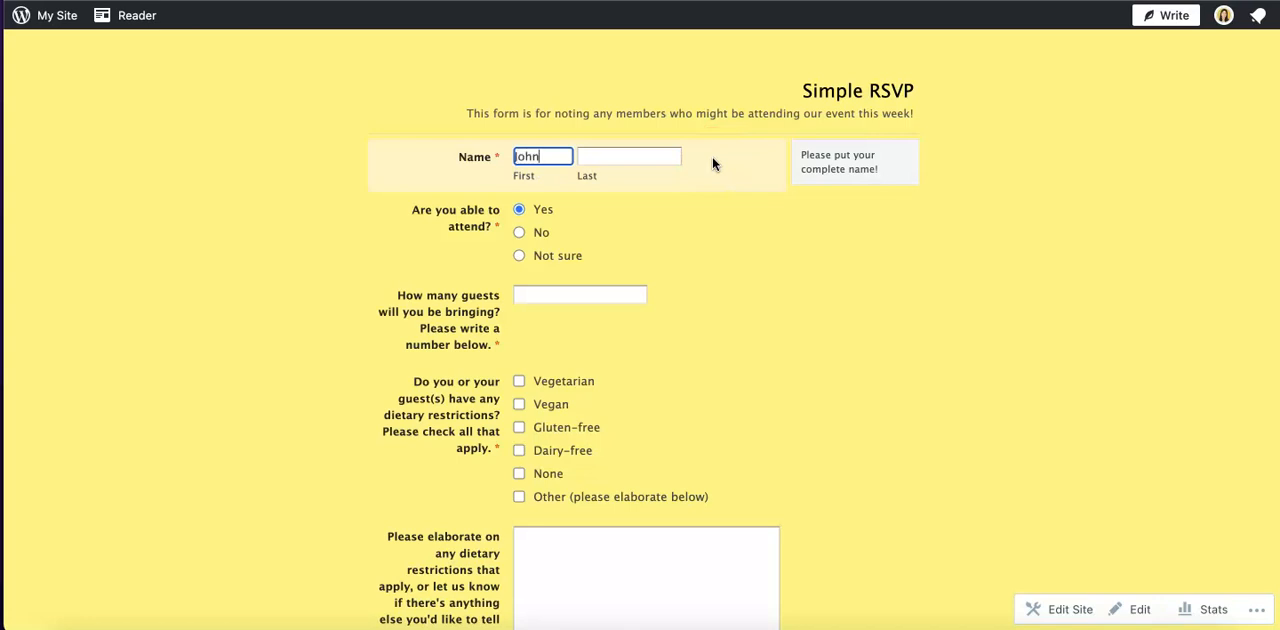
pyautogui.write('ay')
pyautogui.click(580, 294)
pyautogui.write('0')
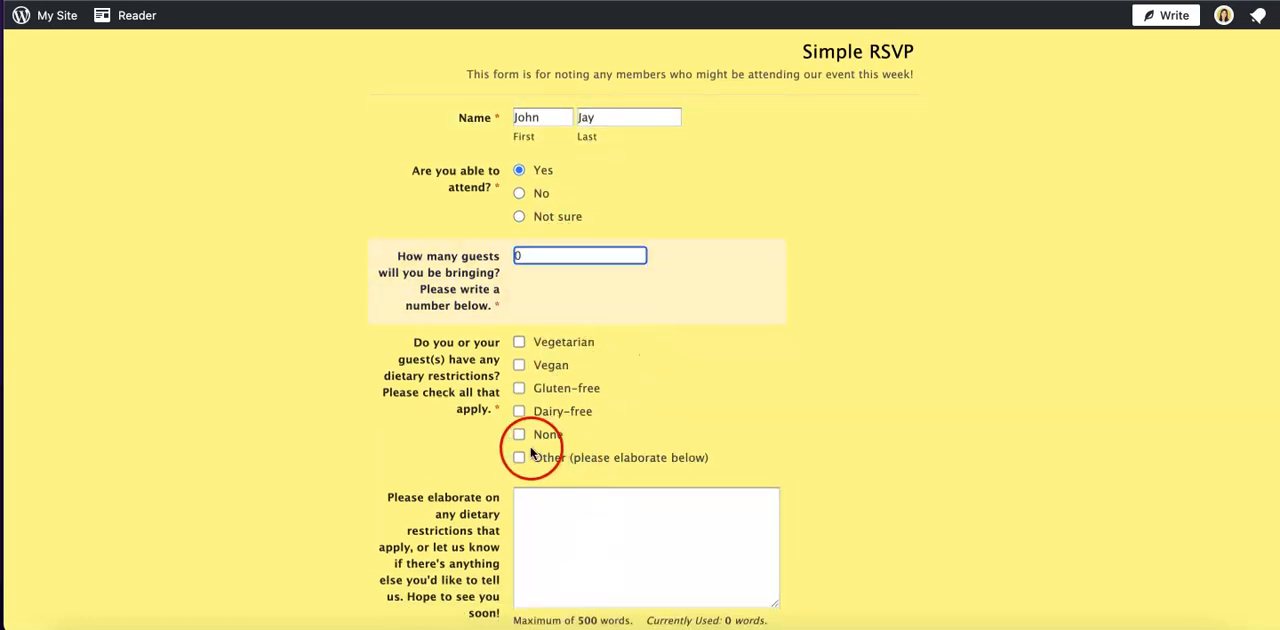
# Tick no dietary restrictions and submit the RSVP, resubmitting after the error.
pyautogui.click(520, 434)
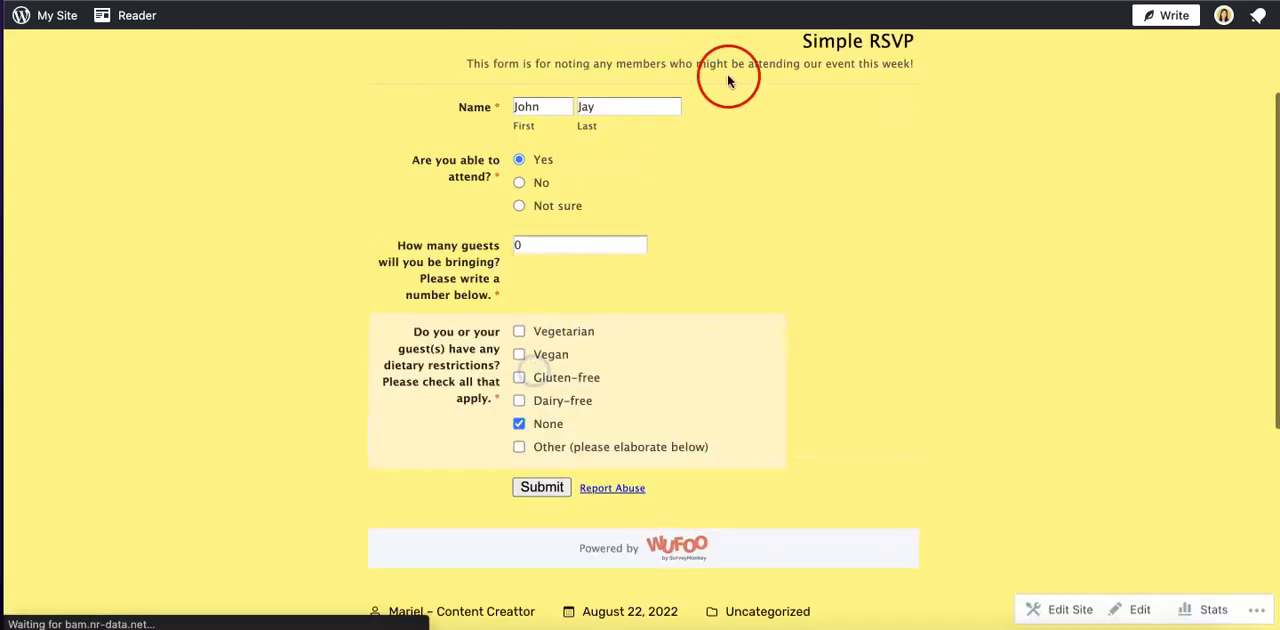
pyautogui.click(540, 488)
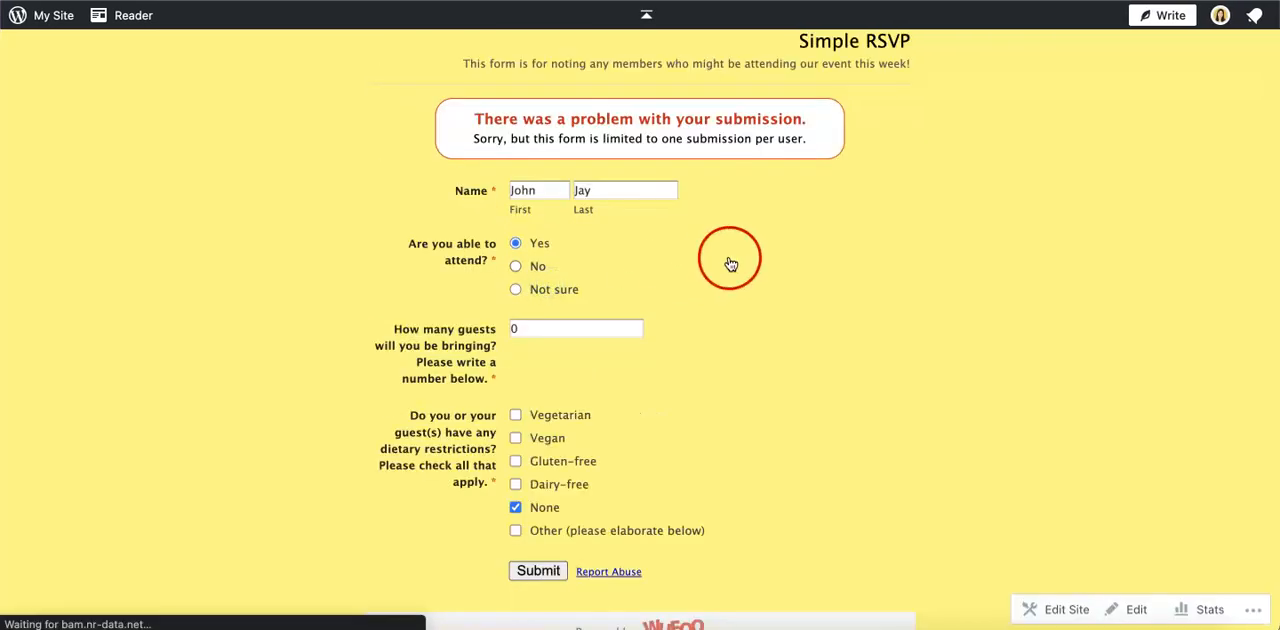
pyautogui.click(538, 572)
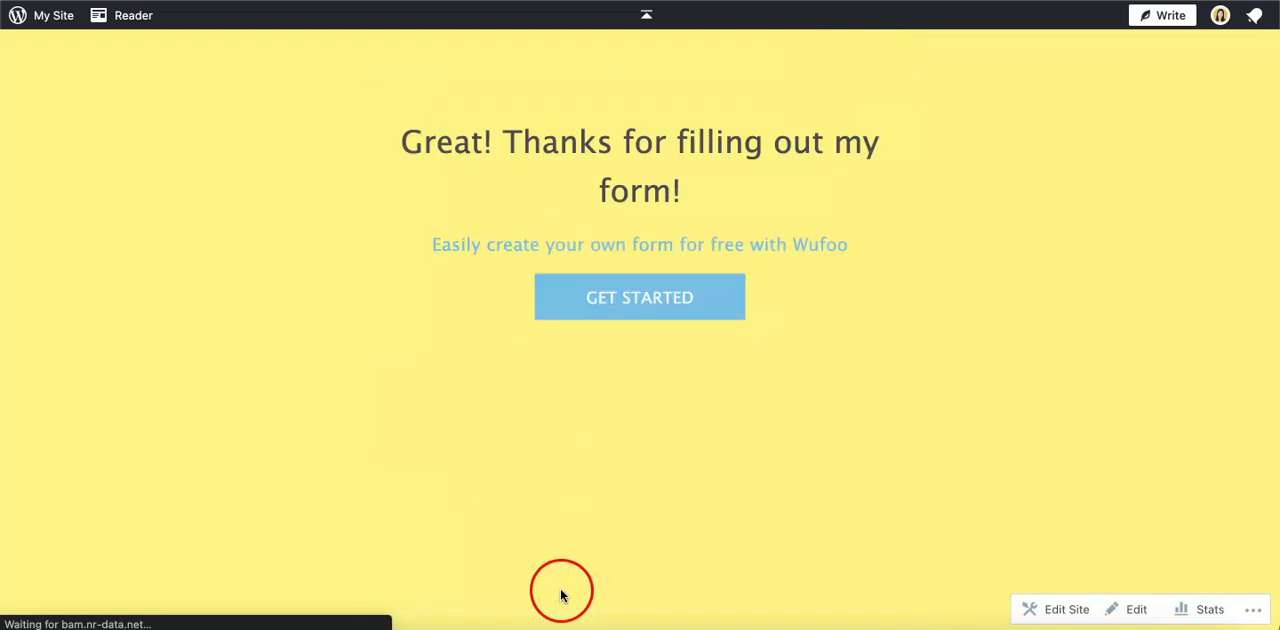